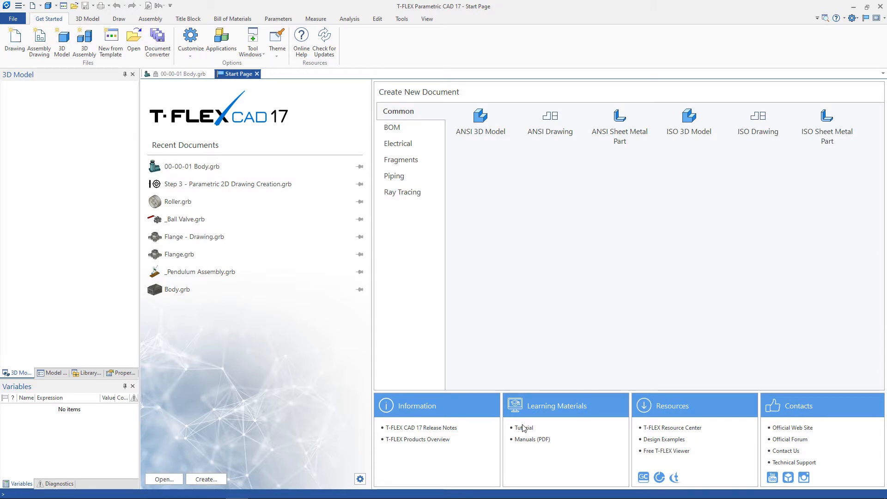
Switch from the Start Page to the 00-00-01 Body.grb model.
{"action": "left_click", "coordinate": [523, 427]}
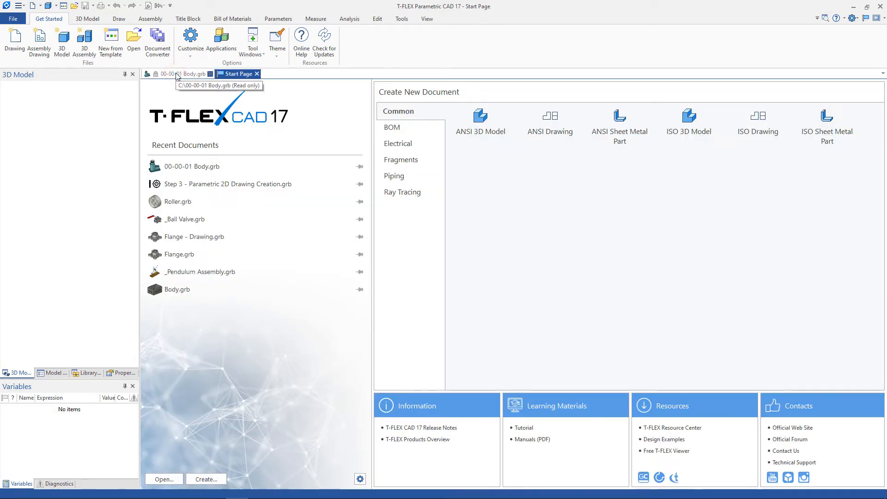
{"action": "left_click", "coordinate": [168, 73]}
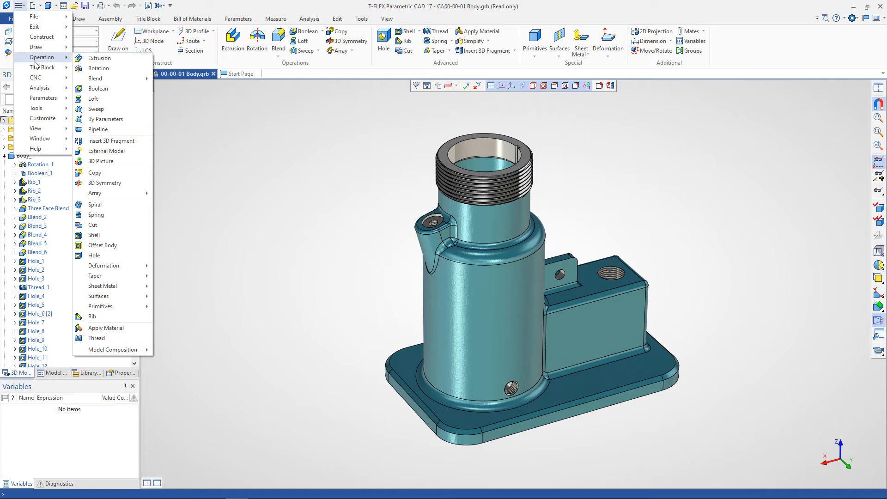
{"action": "mouse_move", "coordinate": [34, 27]}
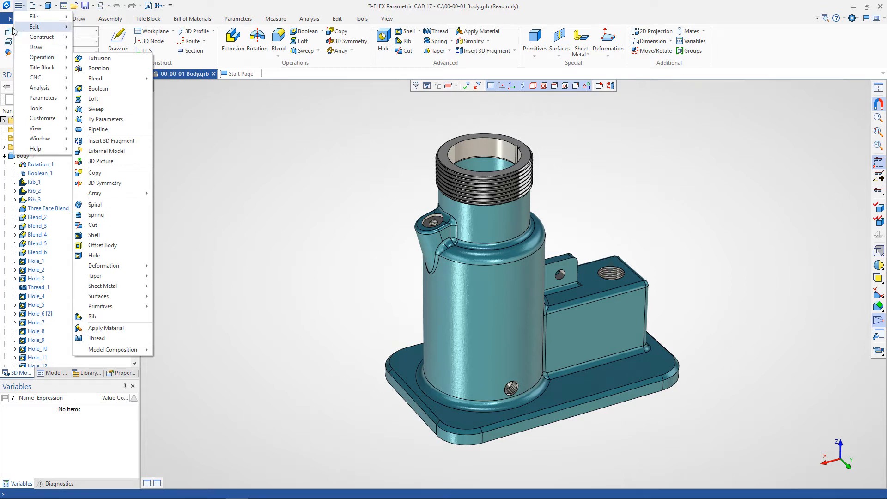
Show the Recent Files list with full folder paths from the File menu.
{"action": "left_click", "coordinate": [12, 19]}
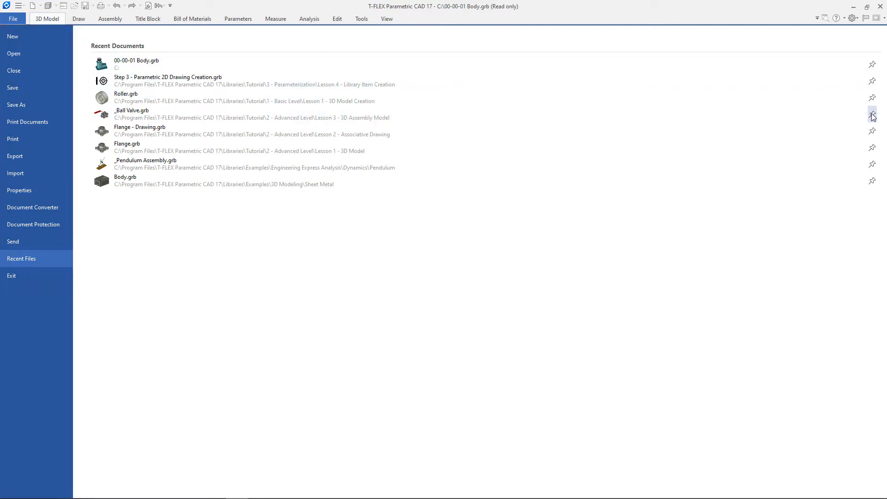
Check the Step 3 recent document's Open/Pin/Remove options, then return to Body.grb.
{"action": "left_click", "coordinate": [871, 116]}
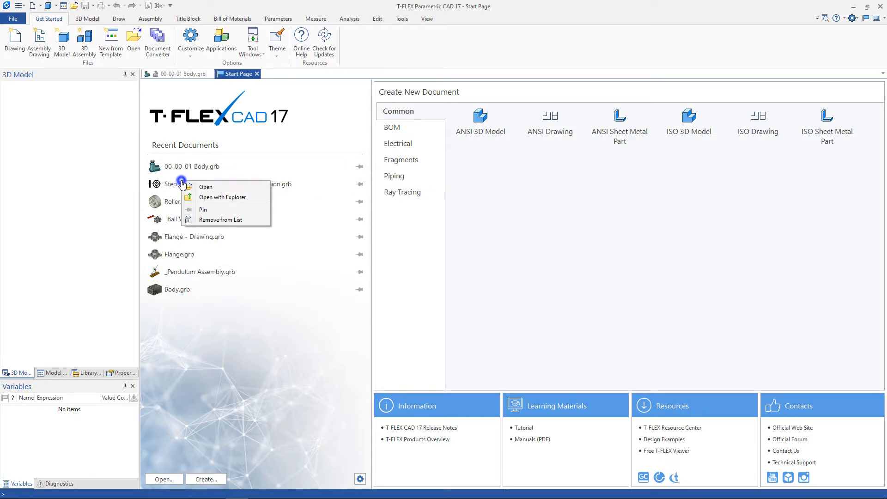
{"action": "mouse_move", "coordinate": [221, 220]}
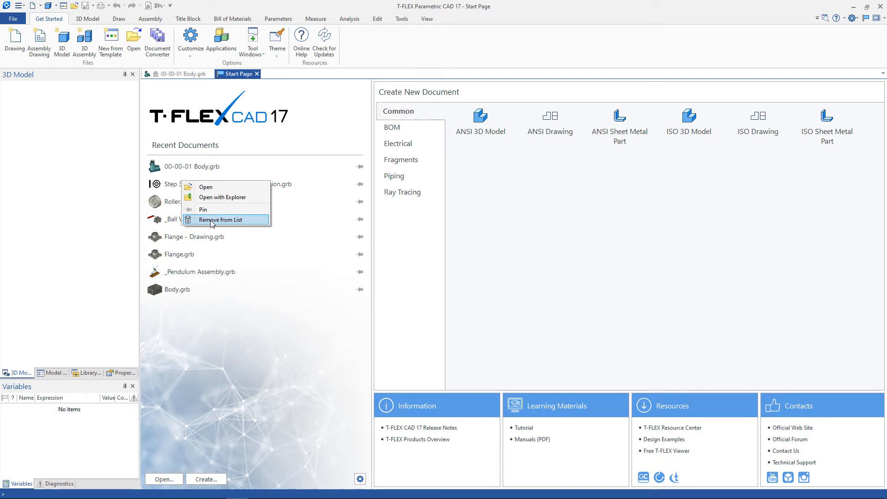
{"action": "left_click", "coordinate": [221, 220]}
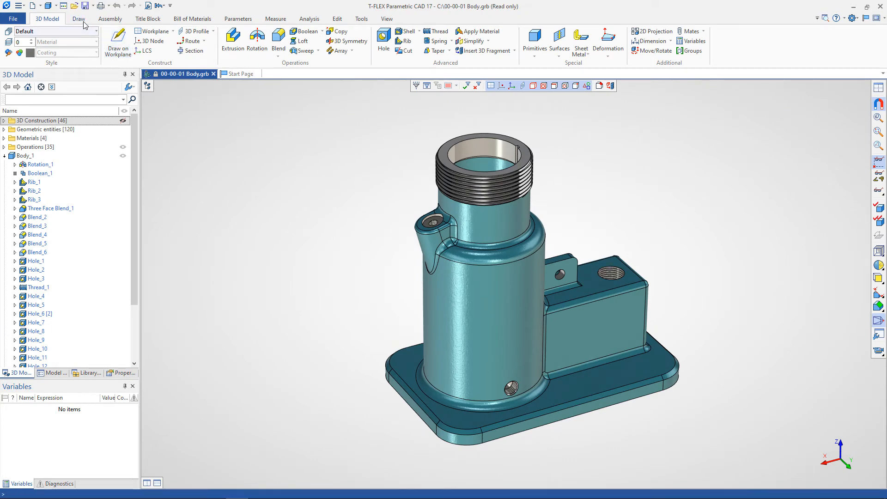
Browse the Assembly ribbon commands, then the Title Block ribbon commands.
{"action": "left_click", "coordinate": [110, 19]}
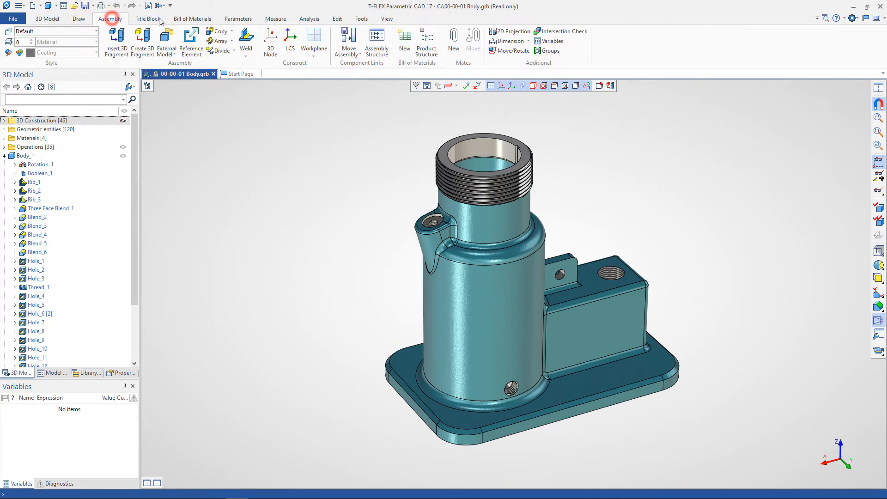
{"action": "left_click", "coordinate": [276, 19]}
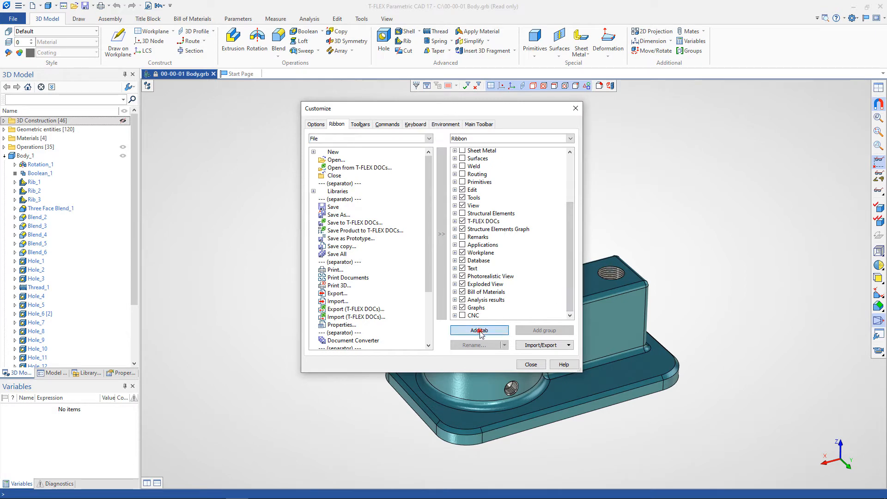
{"action": "left_click", "coordinate": [479, 330]}
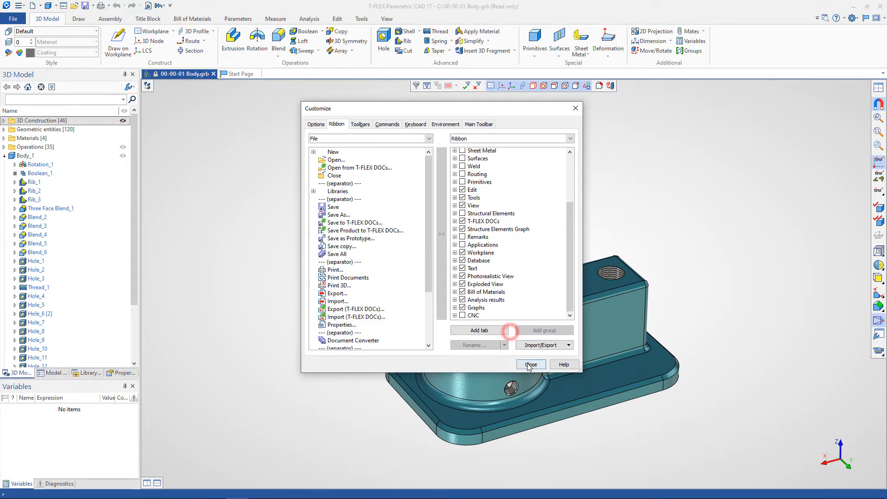
{"action": "left_click", "coordinate": [530, 364]}
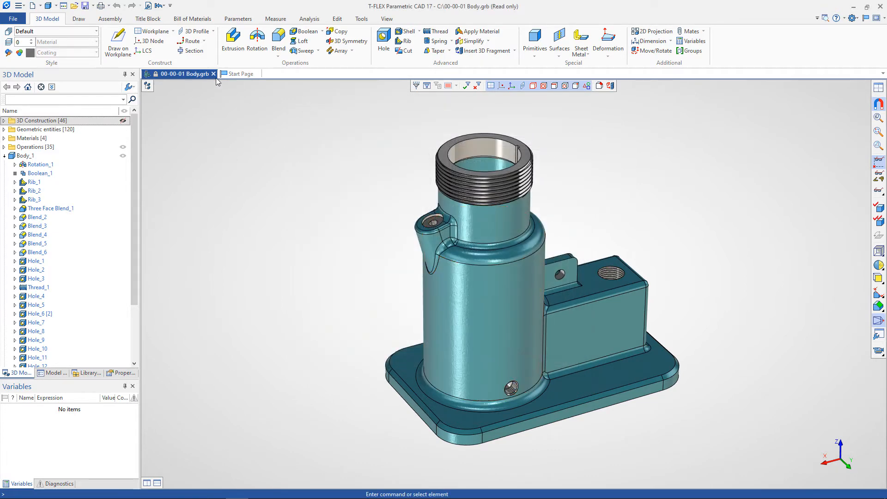
Hide the Special and other 3D Model groups, reset the tab to defaults, then show the settings list.
{"action": "left_click", "coordinate": [740, 52]}
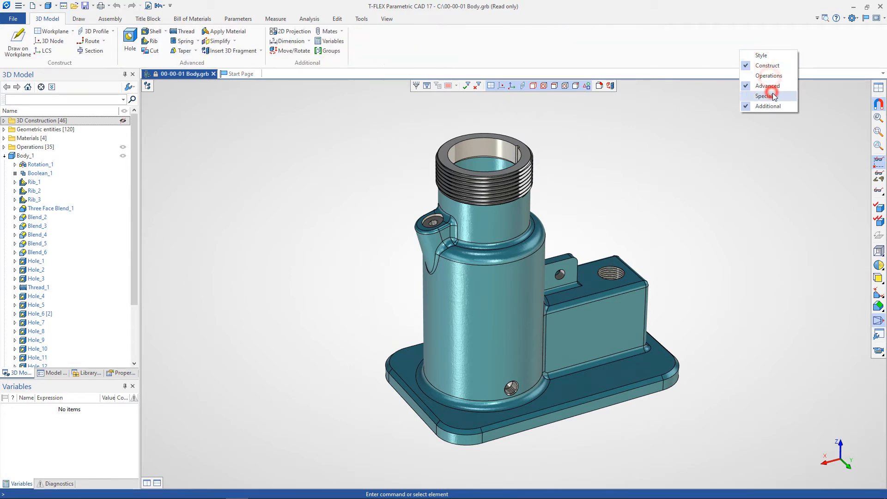
{"action": "left_click", "coordinate": [333, 41]}
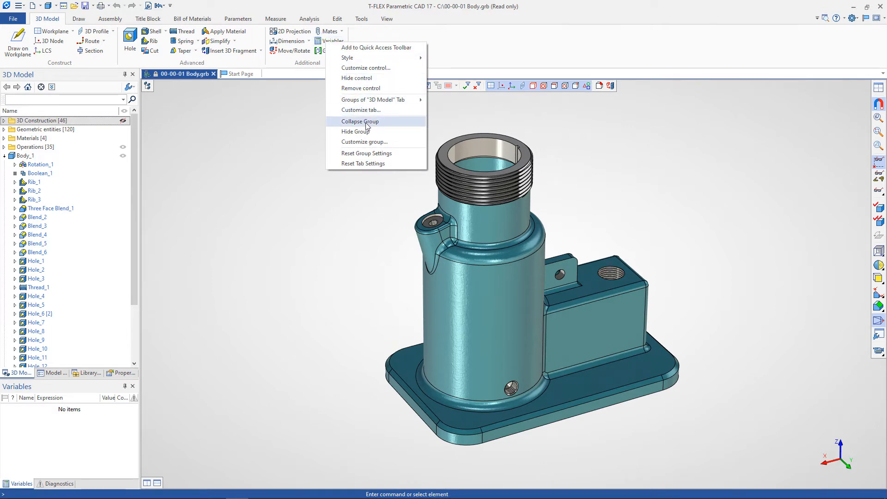
{"action": "left_click", "coordinate": [360, 121]}
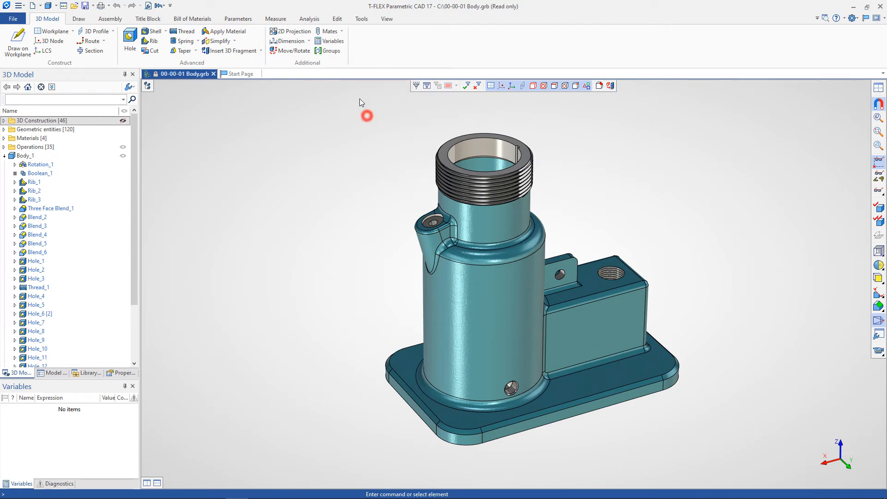
{"action": "right_click", "coordinate": [334, 50]}
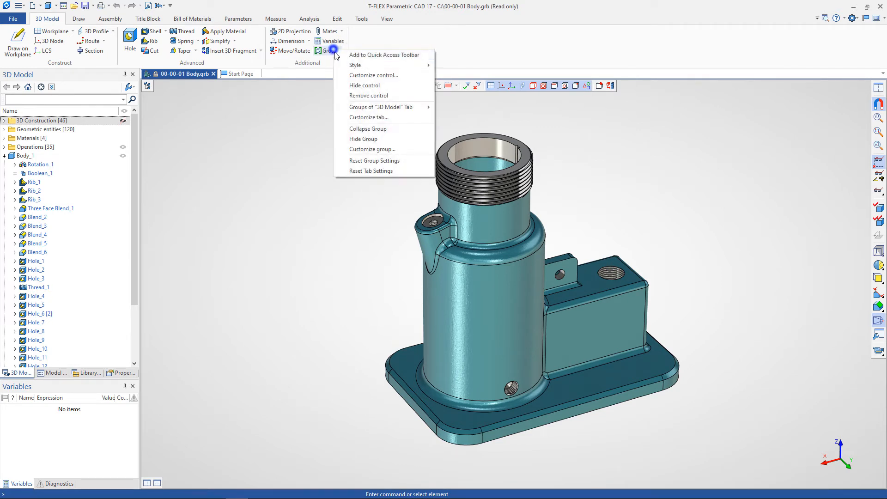
{"action": "left_click", "coordinate": [373, 170]}
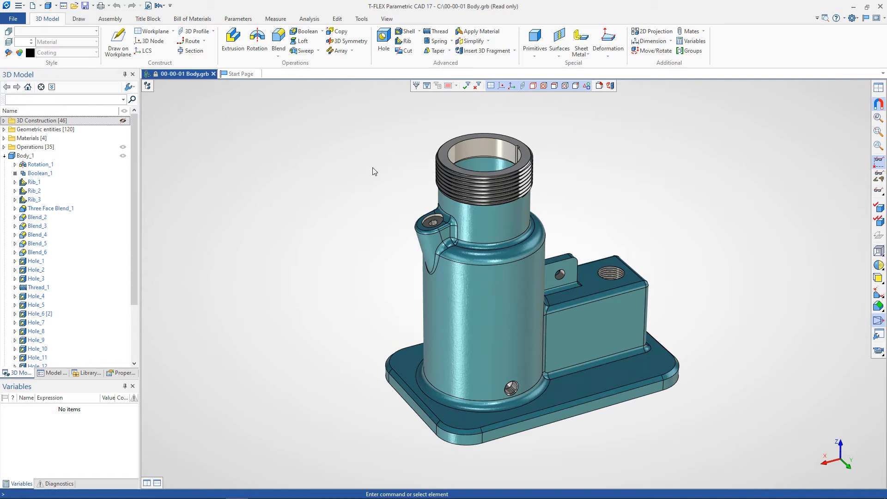
{"action": "left_click", "coordinate": [852, 17]}
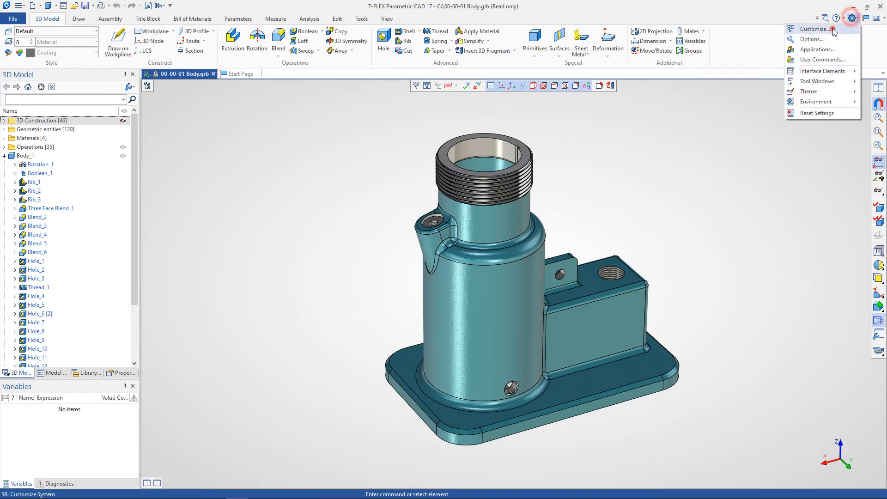
In Customize > Options, turn Ribbon Mode off to see classic toolbars, then back on.
{"action": "left_click", "coordinate": [813, 29]}
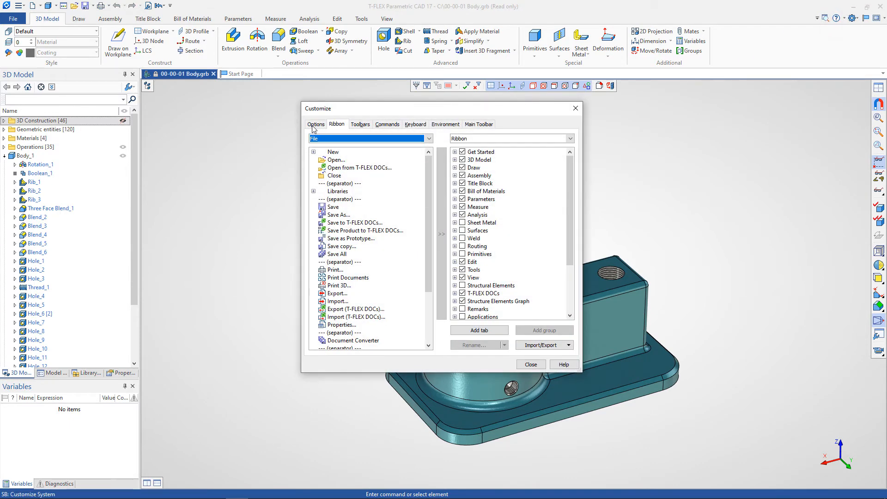
{"action": "left_click", "coordinate": [316, 124]}
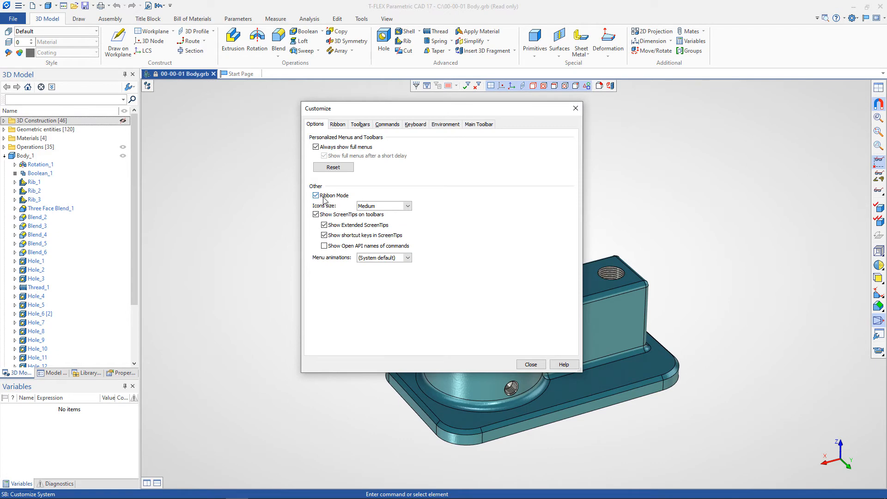
{"action": "left_click", "coordinate": [316, 195]}
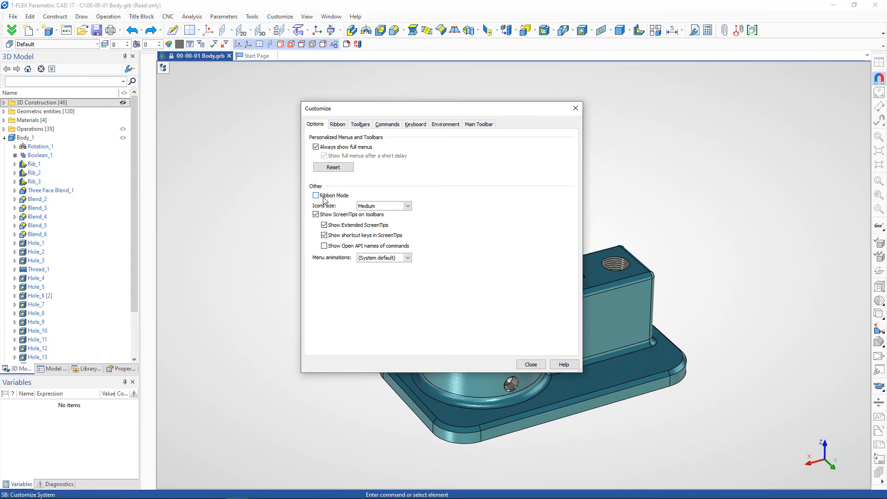
{"action": "left_click", "coordinate": [316, 195]}
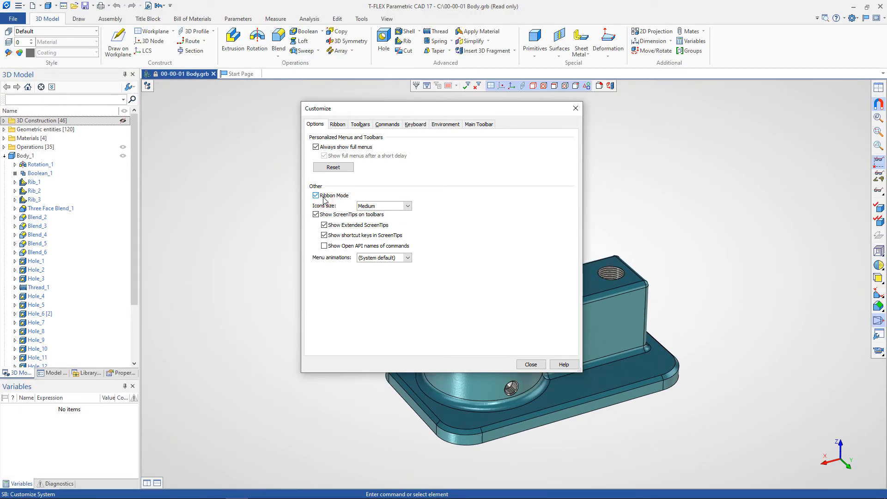
{"action": "left_click", "coordinate": [531, 364]}
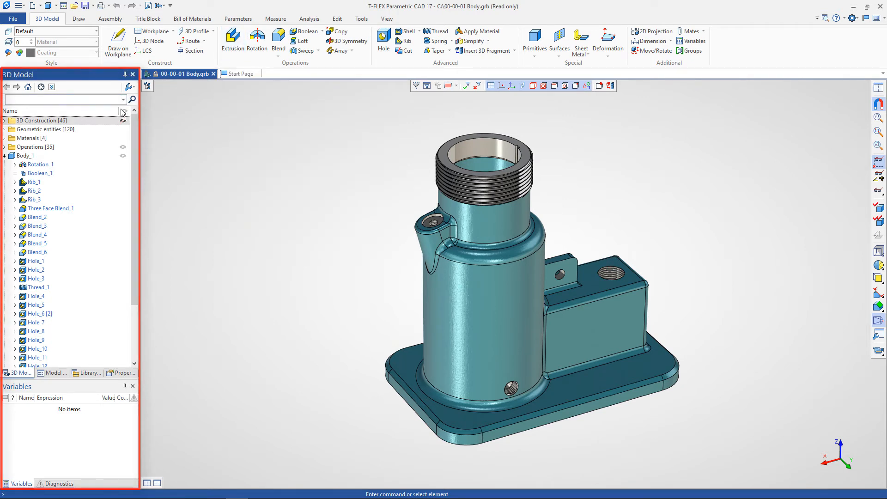
List the 3D Model tree in order of creation, then restore the grouped-by-type layout.
{"action": "scroll", "scroll_direction": "down", "scroll_amount": 3}
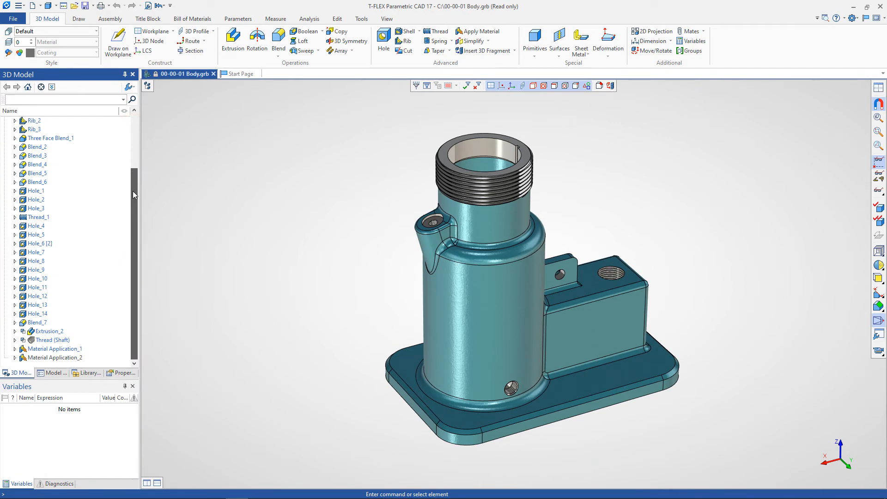
{"action": "left_click", "coordinate": [130, 87]}
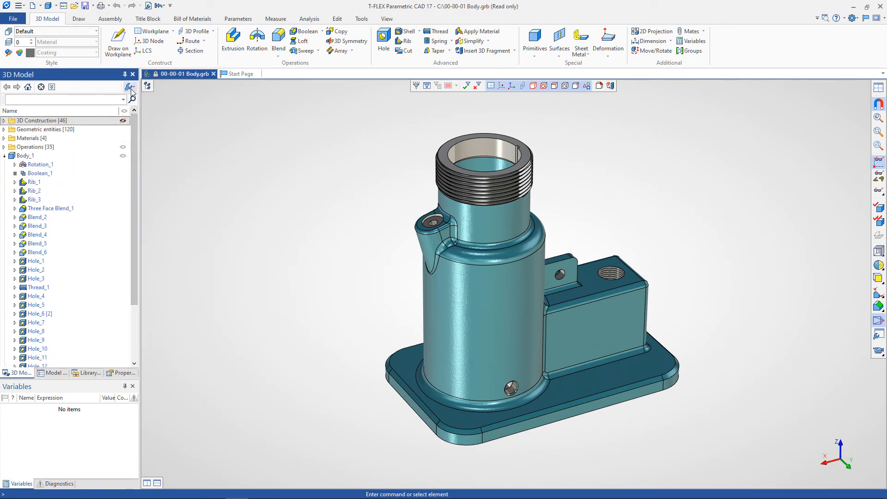
{"action": "left_click", "coordinate": [129, 86]}
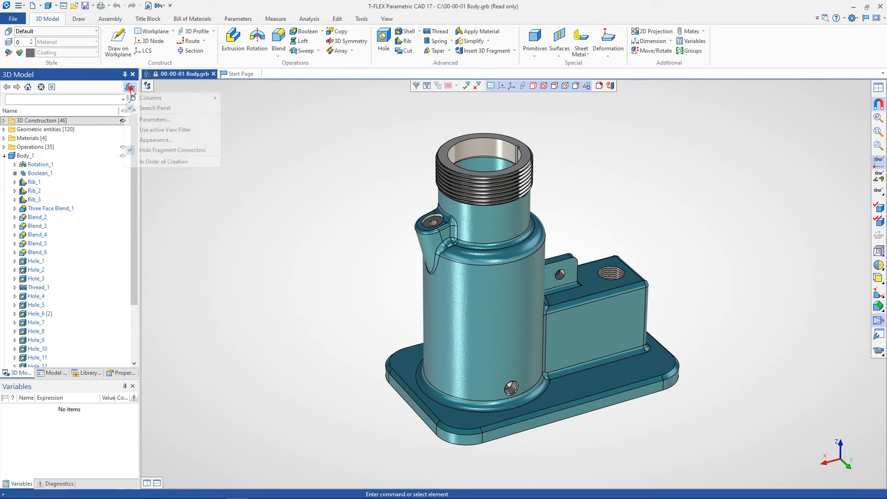
{"action": "left_click", "coordinate": [163, 161]}
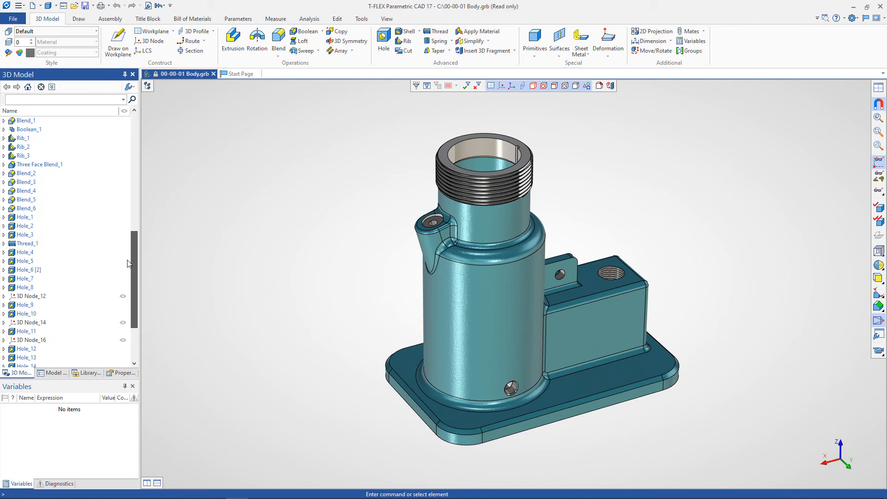
{"action": "scroll", "scroll_direction": "down", "scroll_amount": 3}
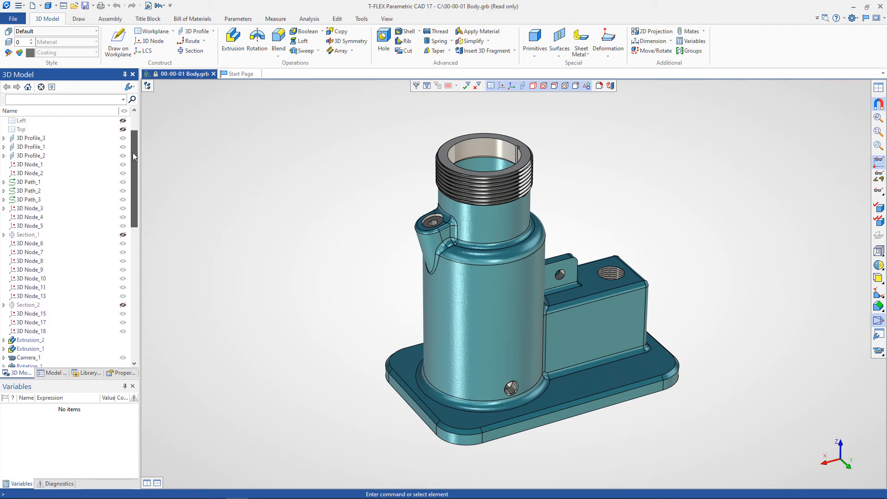
{"action": "left_click", "coordinate": [129, 87]}
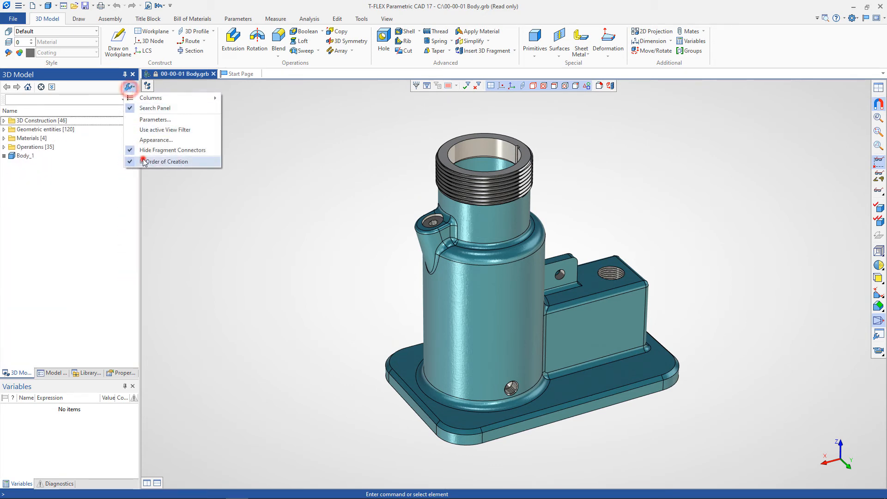
{"action": "left_click", "coordinate": [54, 373]}
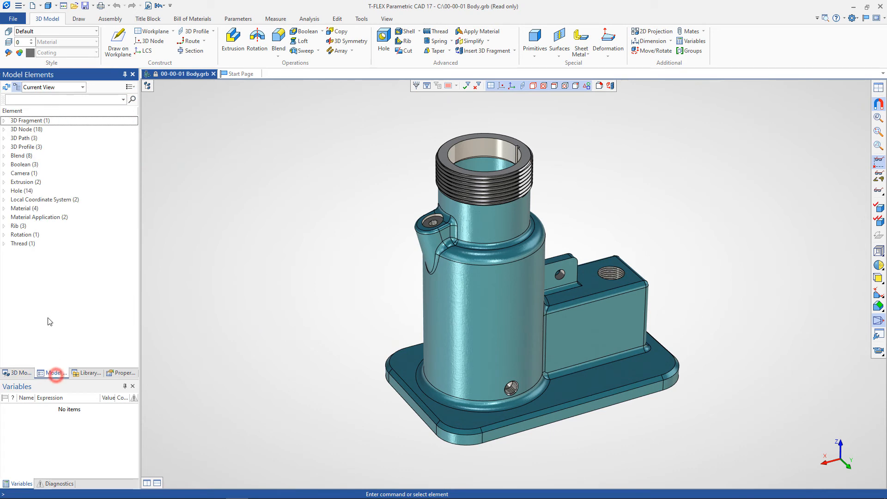
In Model Elements, highlight Rib_1 under Rib, then clear the selection.
{"action": "left_click", "coordinate": [18, 226]}
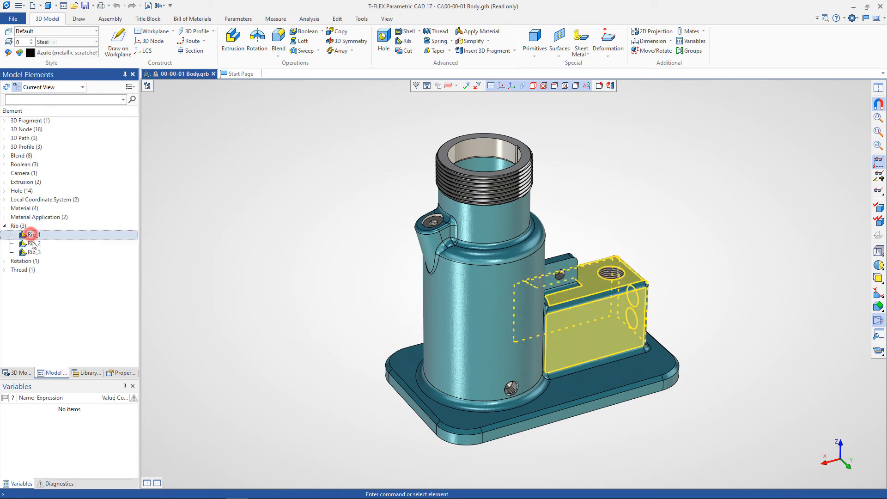
{"action": "left_click", "coordinate": [34, 251]}
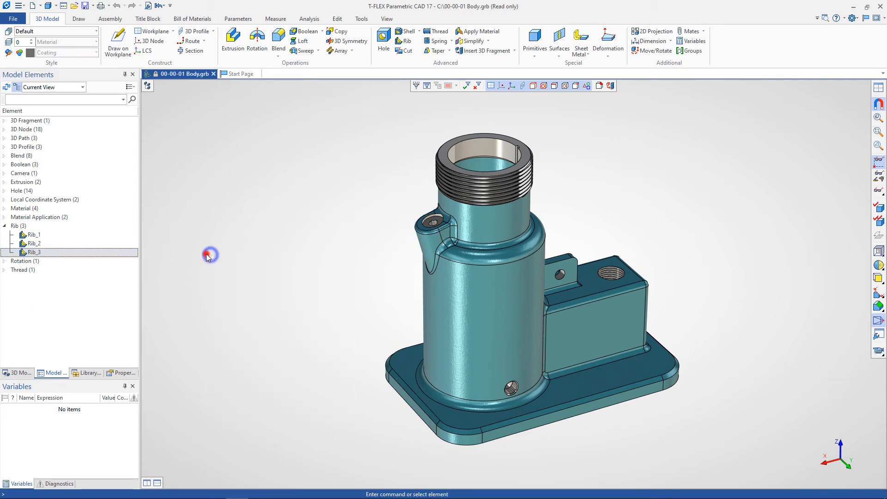
{"action": "left_click", "coordinate": [4, 226]}
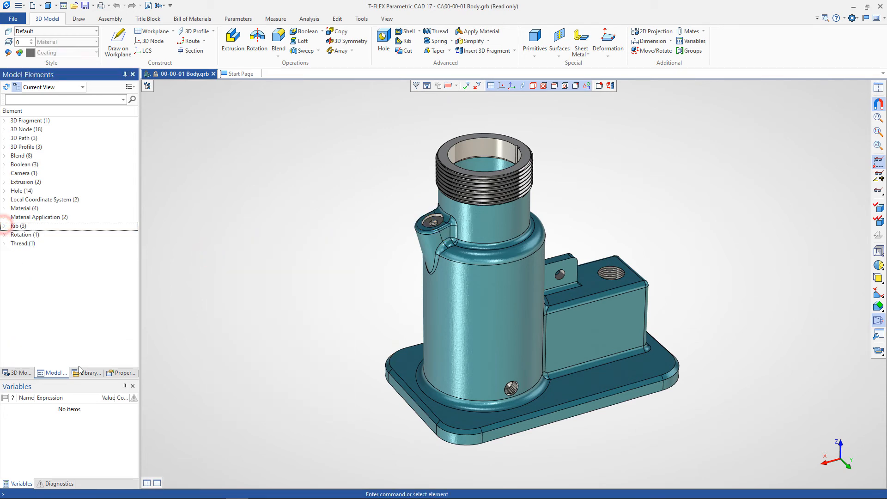
In Library Explorer, preview the Feather Key and Woodruff Key under ISO Keys.
{"action": "left_click", "coordinate": [88, 372]}
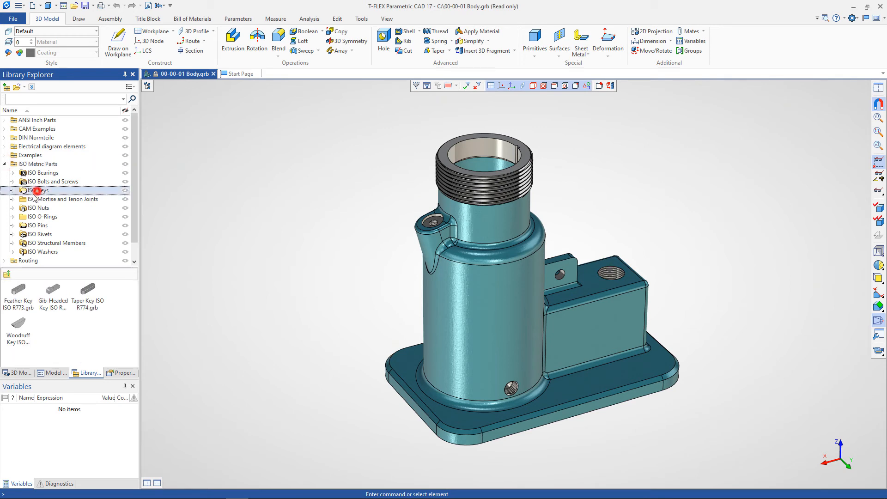
{"action": "left_click", "coordinate": [38, 190]}
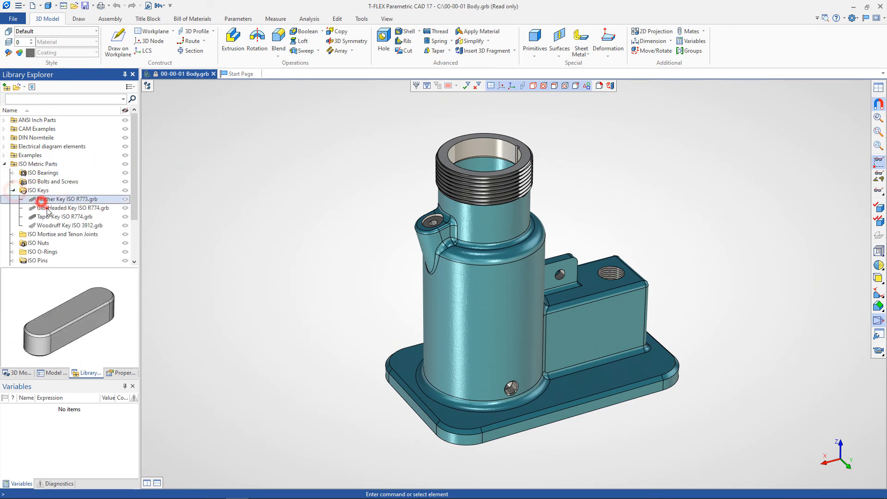
{"action": "left_click", "coordinate": [69, 226]}
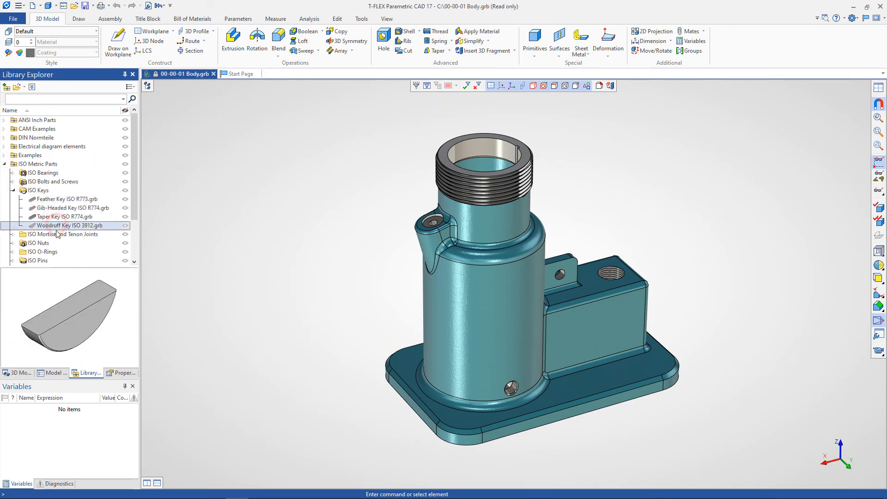
{"action": "left_click", "coordinate": [121, 373]}
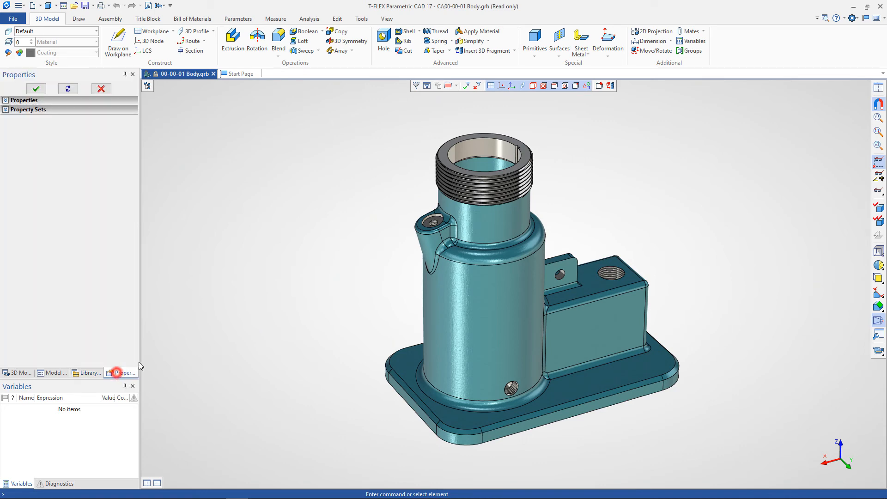
Show the Properties window in the left panel, then bring up the tool windows list.
{"action": "left_click", "coordinate": [382, 40]}
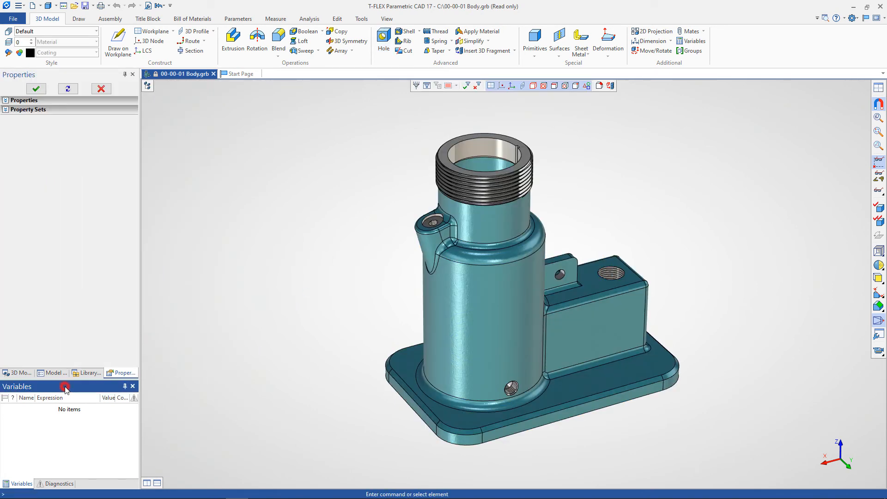
{"action": "left_click", "coordinate": [58, 483]}
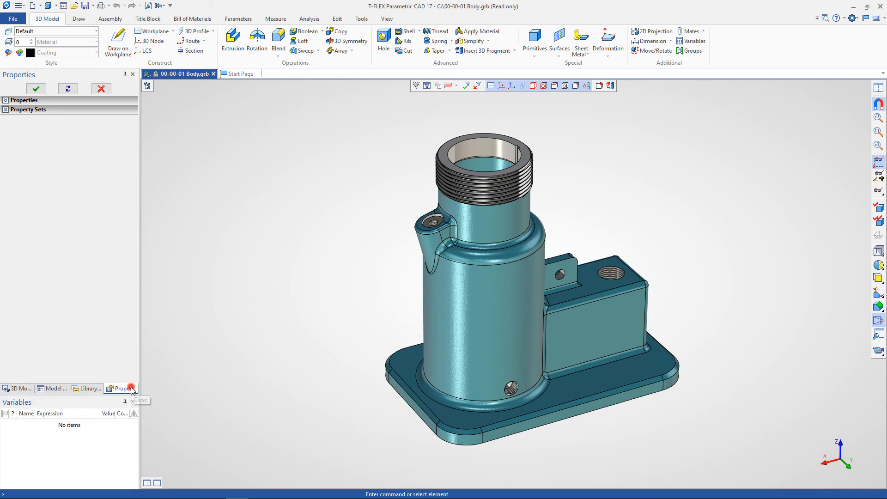
{"action": "left_click", "coordinate": [852, 18]}
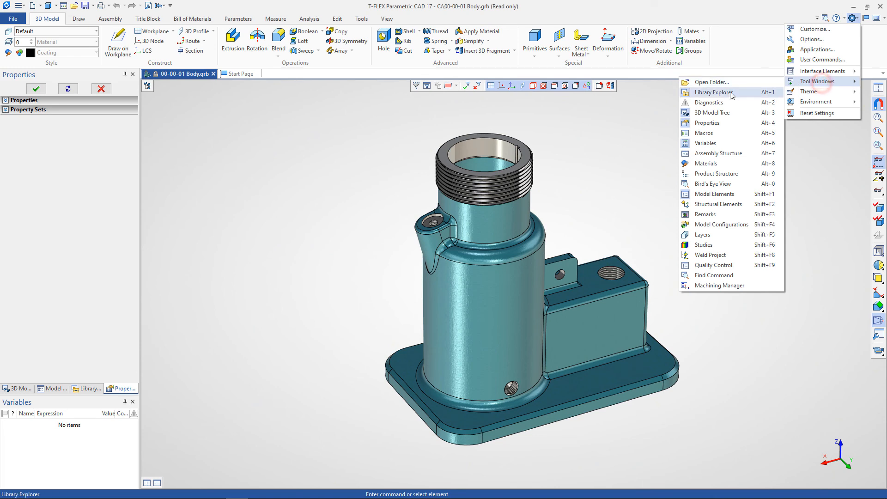
Show Library Explorer and Diagnostics, and float the Properties window over the viewport.
{"action": "left_click", "coordinate": [709, 103]}
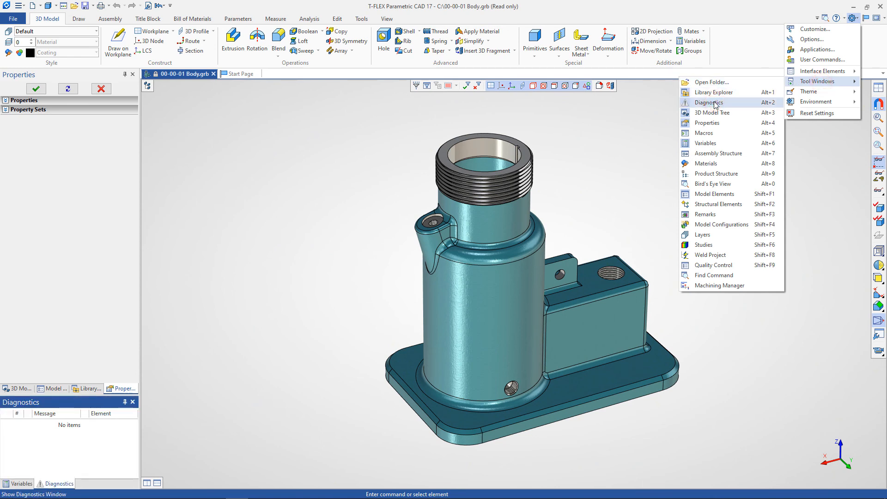
{"action": "left_click", "coordinate": [709, 103]}
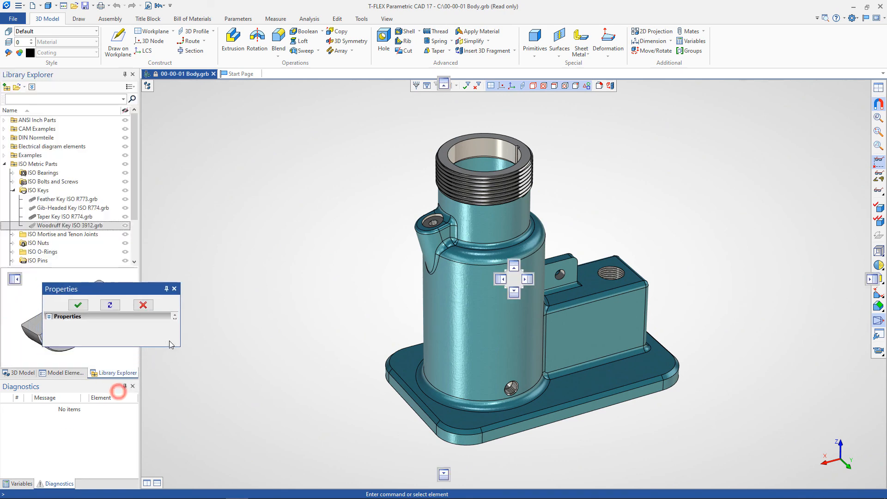
{"action": "left_click_drag", "start_coordinate": [61, 288], "coordinate": [240, 174]}
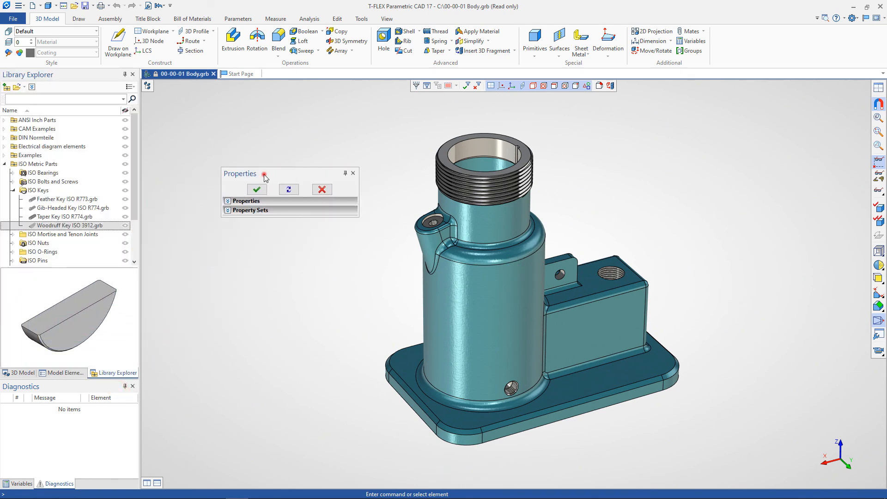